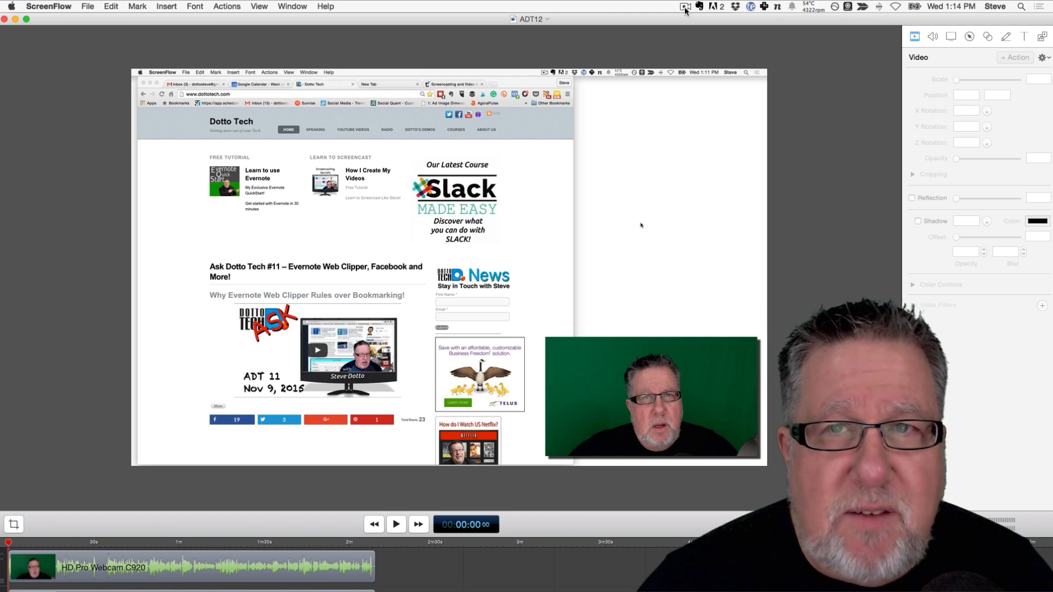
- Stop the running screen and webcam recording from the ScreenFlow menu bar icon
{"action": "left_click", "coordinate": [685, 7]}
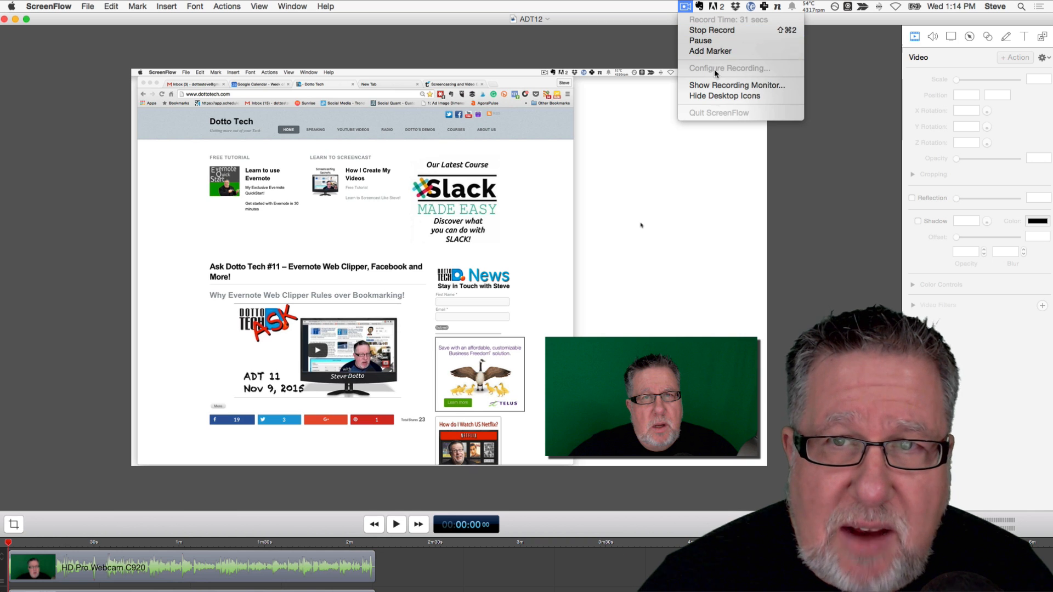
{"action": "mouse_move", "coordinate": [772, 136]}
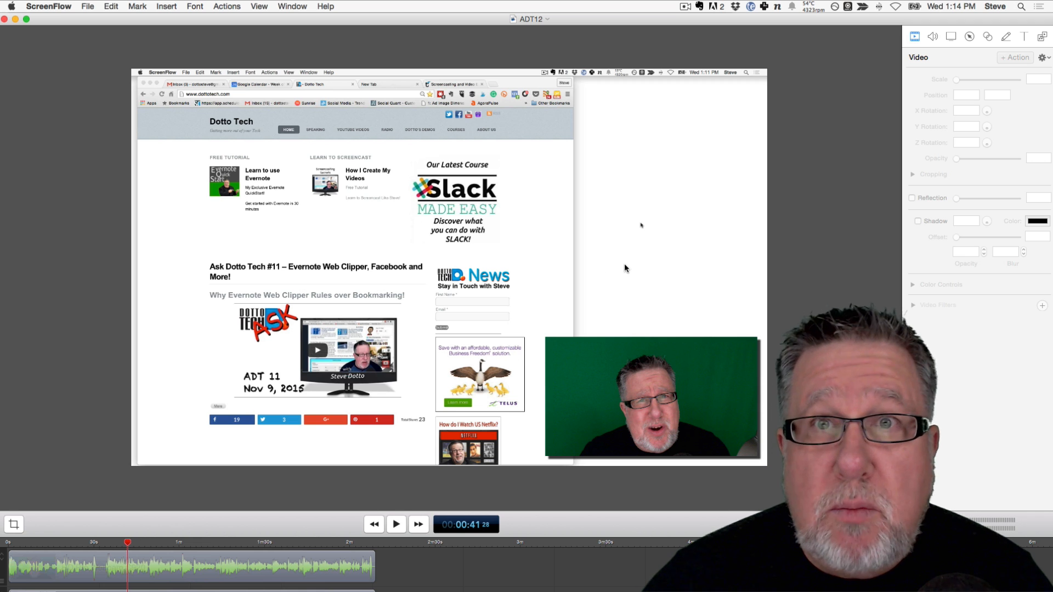
{"action": "left_click", "coordinate": [396, 525]}
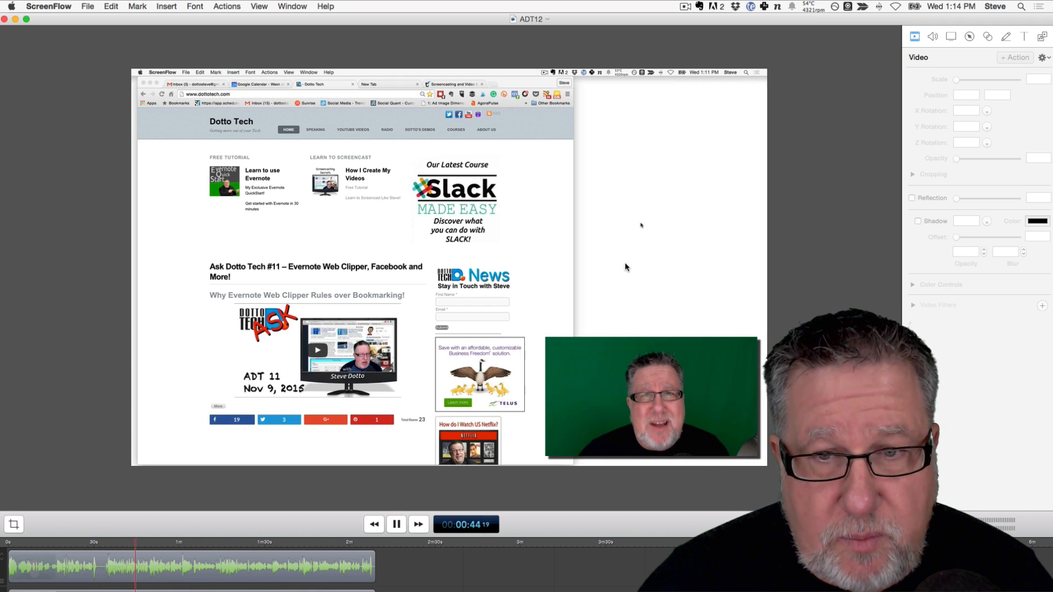
{"action": "left_click", "coordinate": [397, 524]}
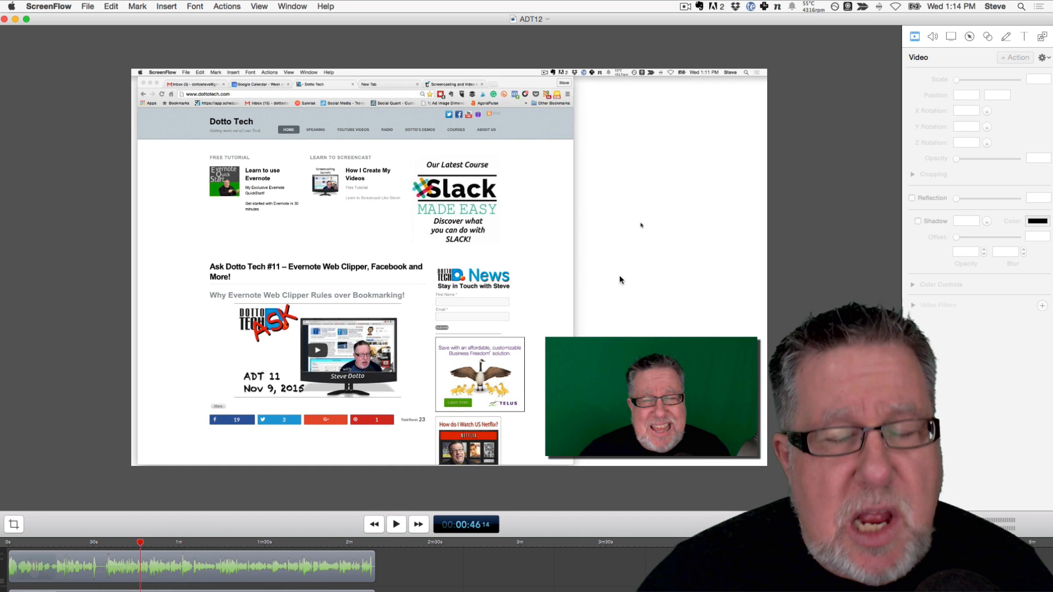
{"action": "mouse_move", "coordinate": [557, 347]}
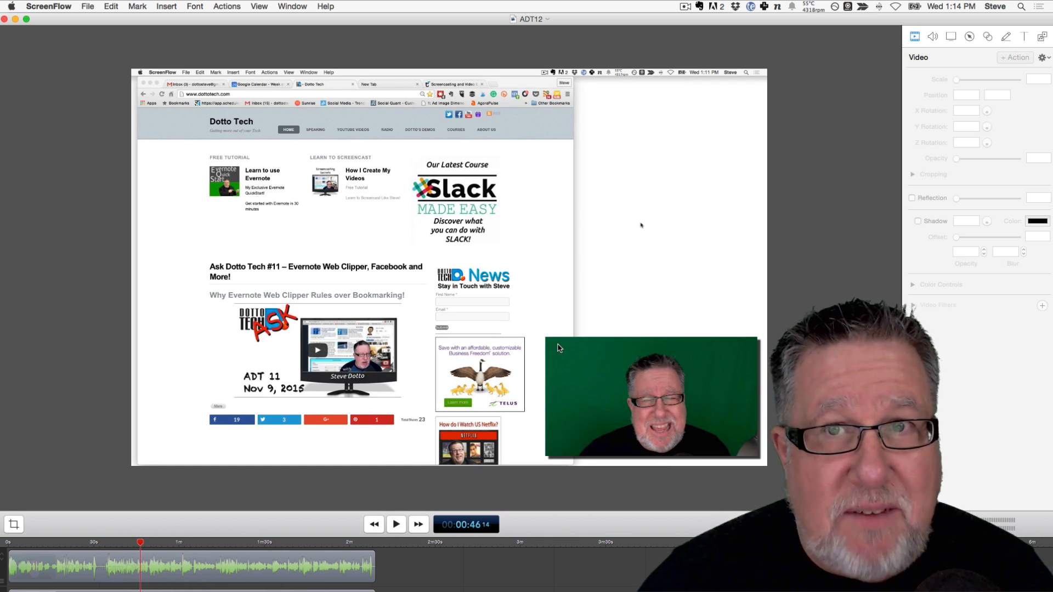
{"action": "mouse_move", "coordinate": [492, 265]}
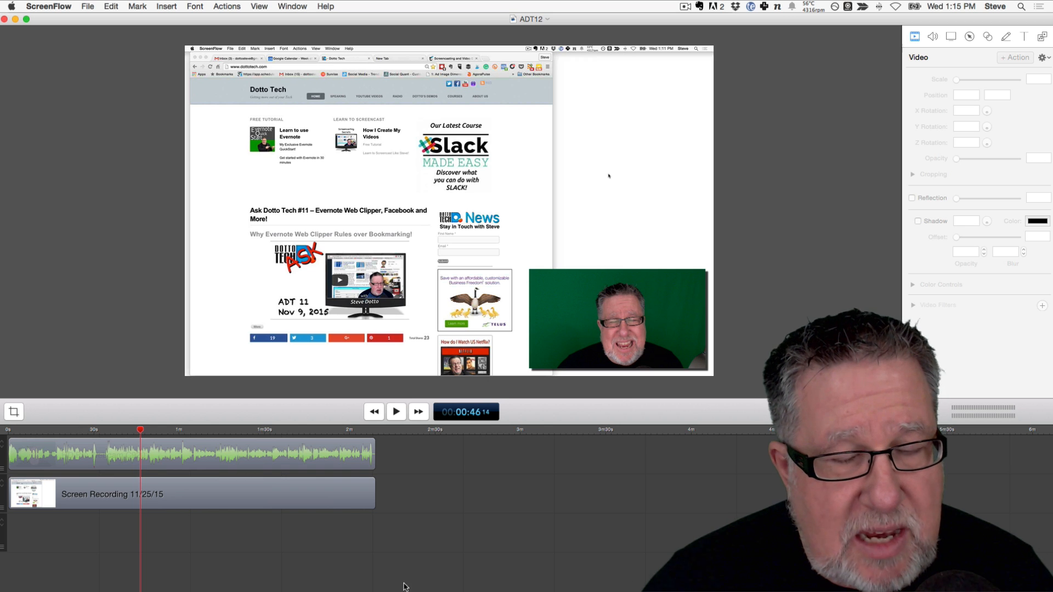
{"action": "mouse_move", "coordinate": [348, 509]}
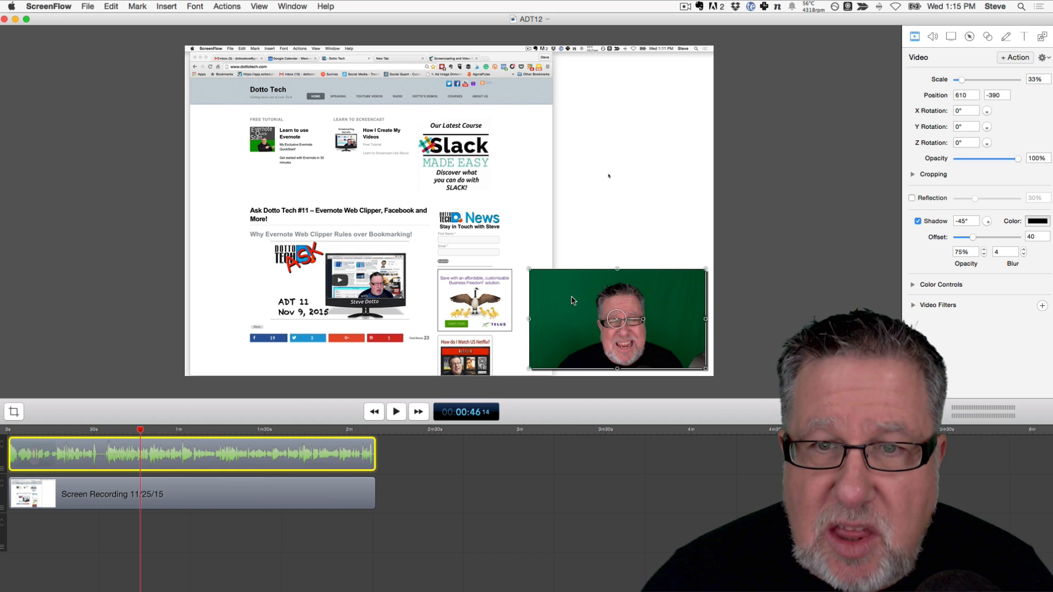
{"action": "mouse_move", "coordinate": [644, 315]}
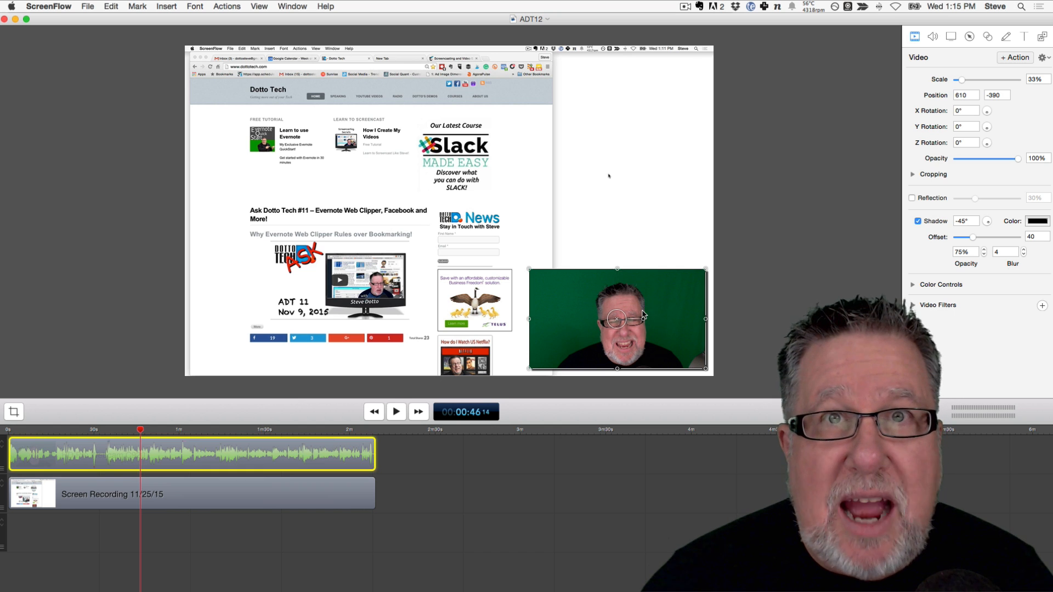
- Select the webcam clip on the timeline to reach its video settings
{"action": "left_click", "coordinate": [190, 494]}
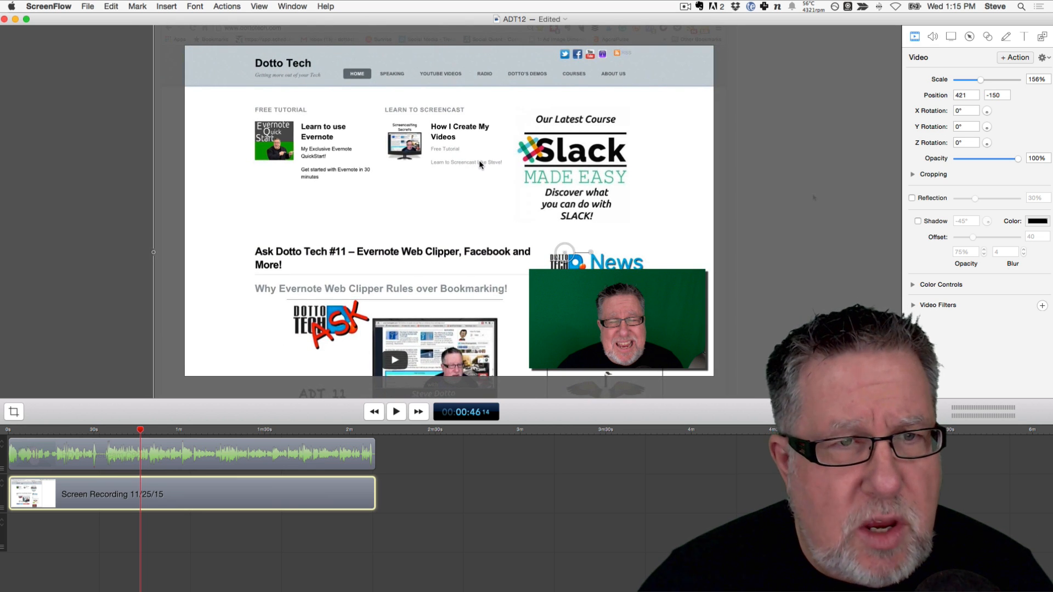
{"action": "mouse_move", "coordinate": [405, 188]}
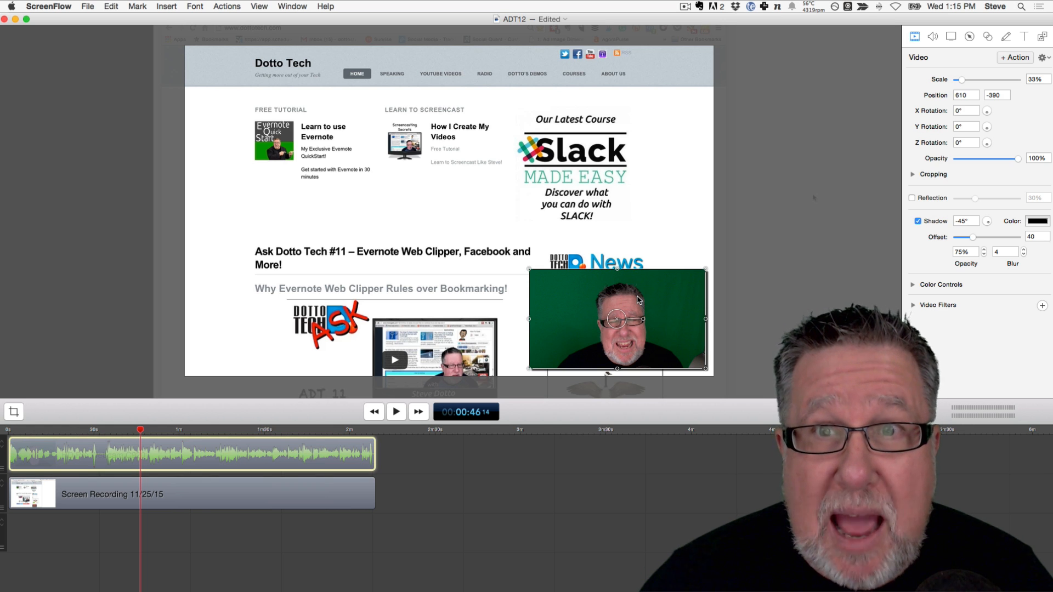
{"action": "mouse_move", "coordinate": [650, 297]}
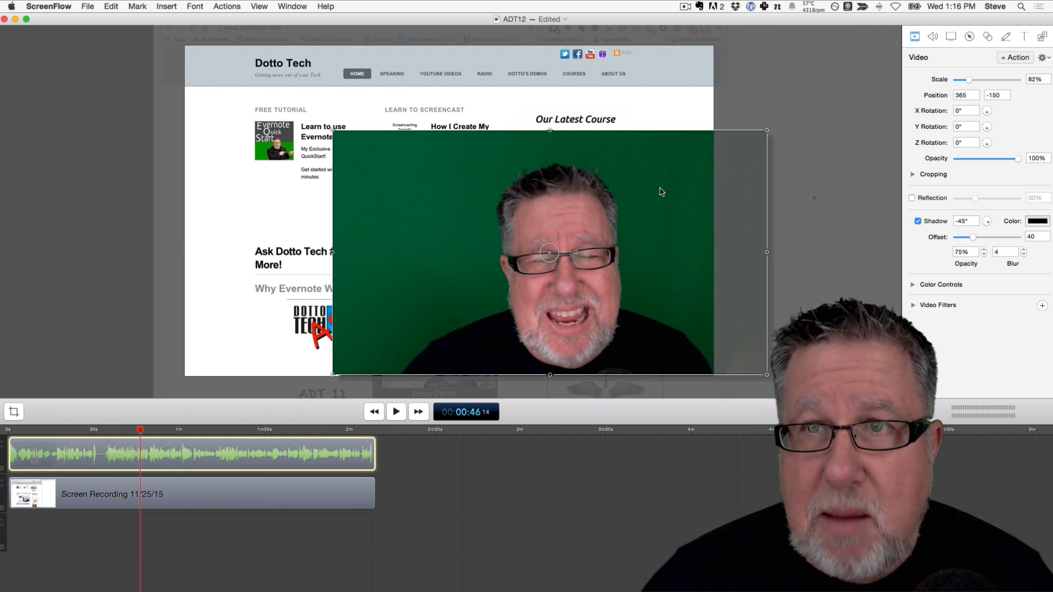
{"action": "mouse_move", "coordinate": [781, 185]}
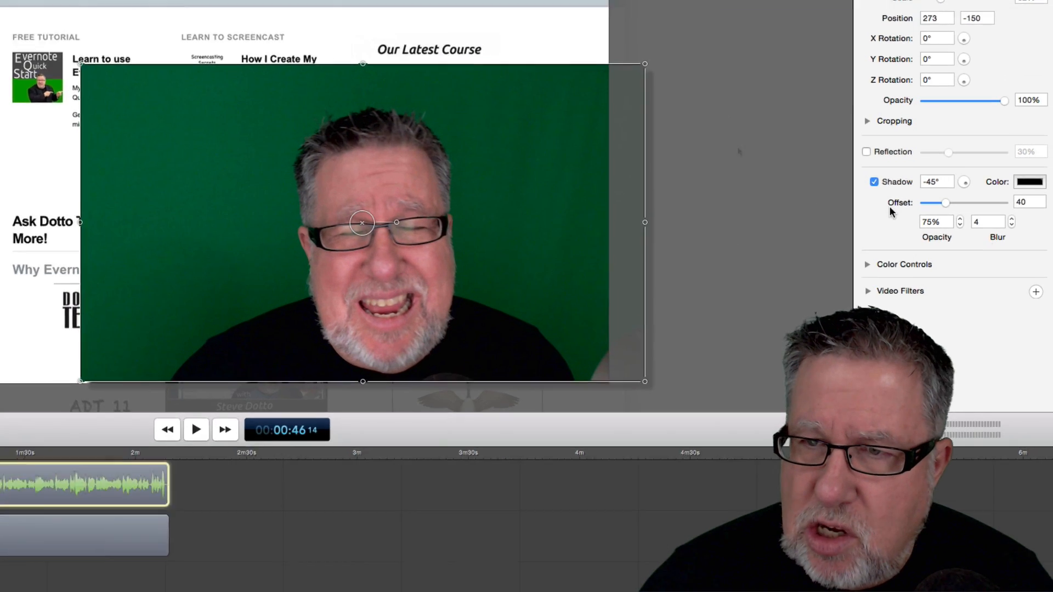
- Remove the webcam clip's drop shadow and add a Chroma Key video filter to it
{"action": "left_click", "coordinate": [874, 181]}
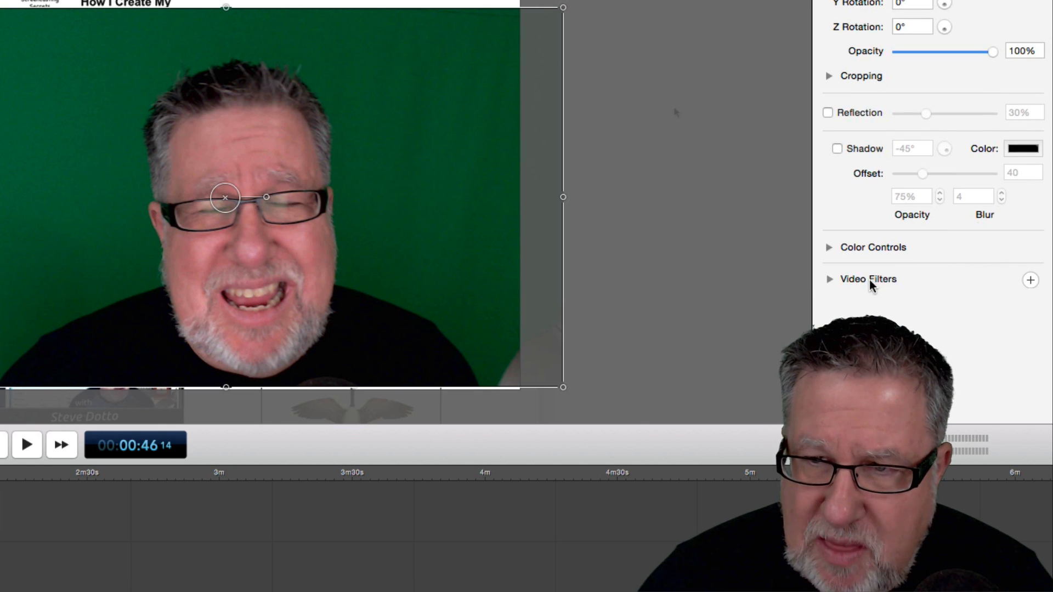
{"action": "mouse_move", "coordinate": [1031, 280]}
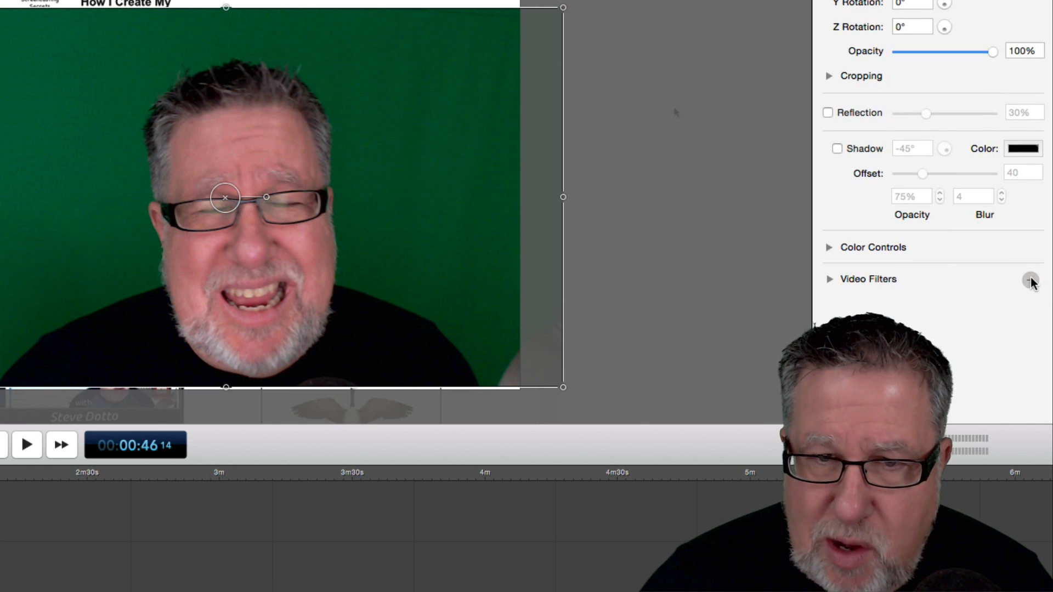
{"action": "left_click", "coordinate": [1030, 280]}
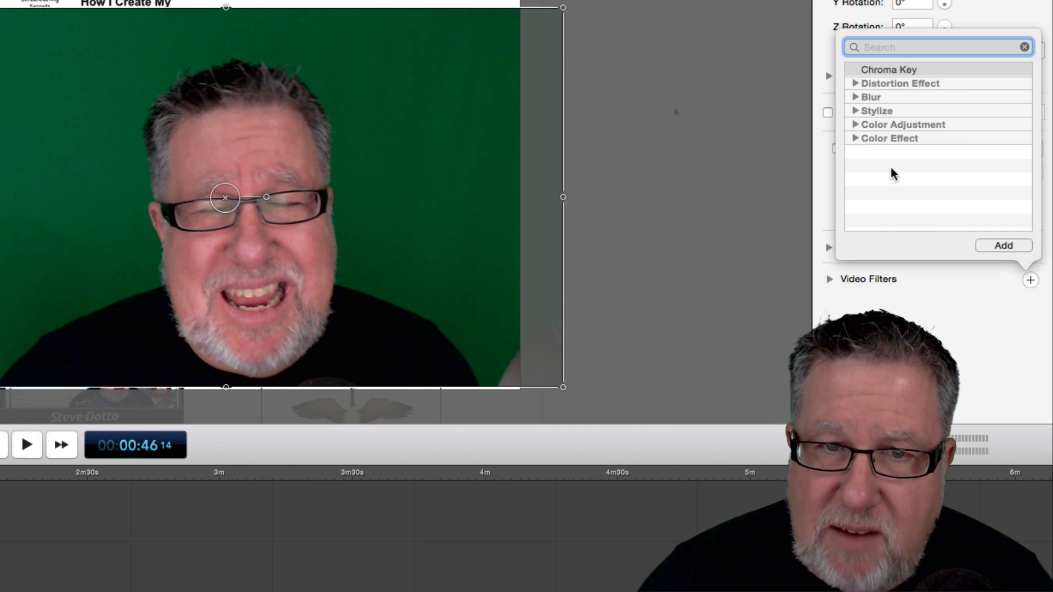
{"action": "left_click", "coordinate": [889, 69]}
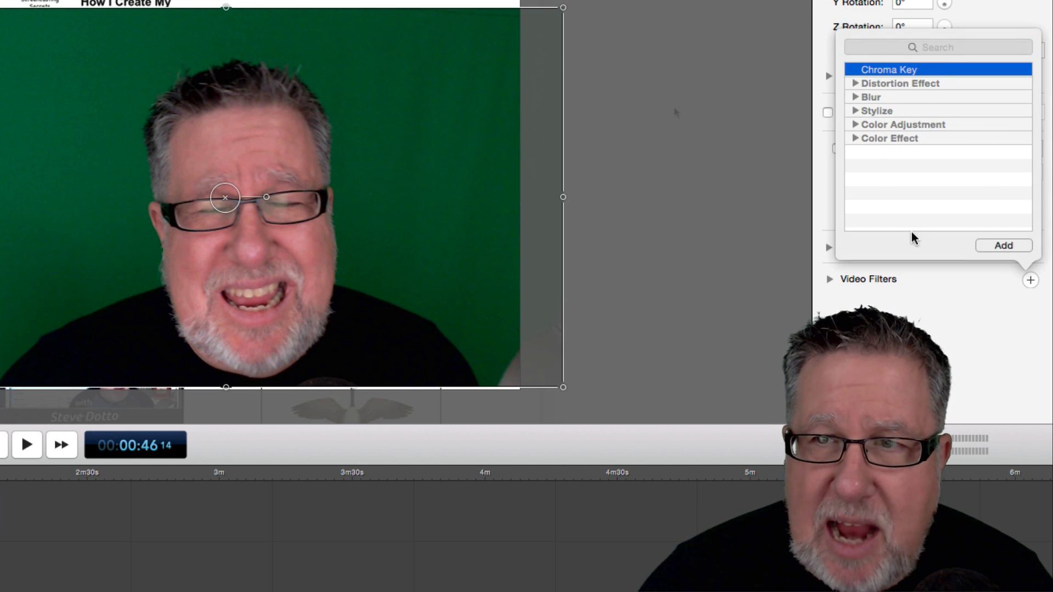
{"action": "left_click", "coordinate": [1004, 244]}
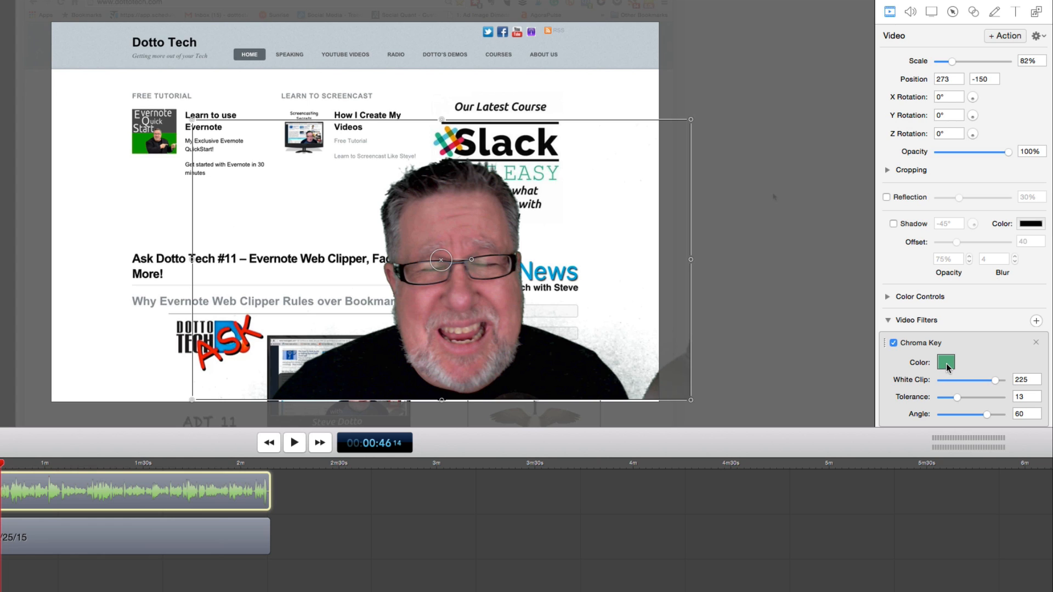
- Refine the keyed background colour and play the composite over the Dotto Tech page
{"action": "left_click", "coordinate": [945, 362]}
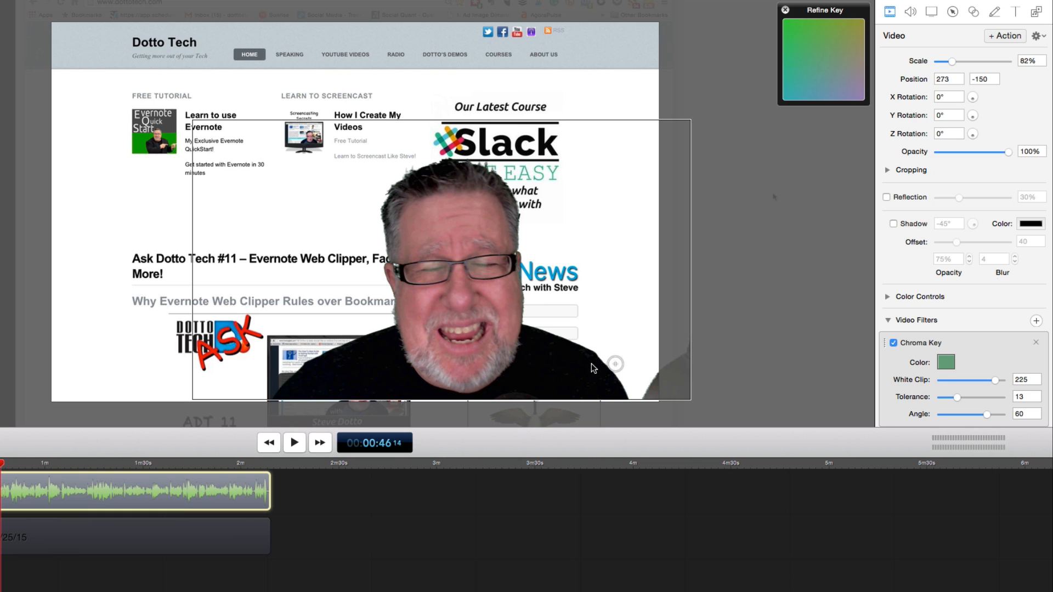
{"action": "mouse_move", "coordinate": [828, 396]}
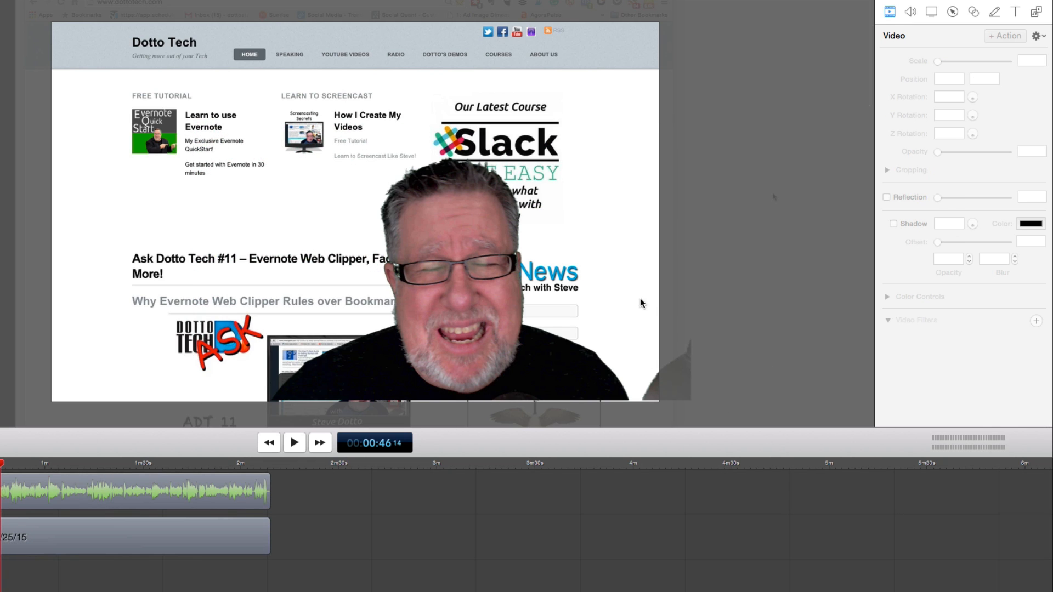
{"action": "left_click", "coordinate": [294, 442]}
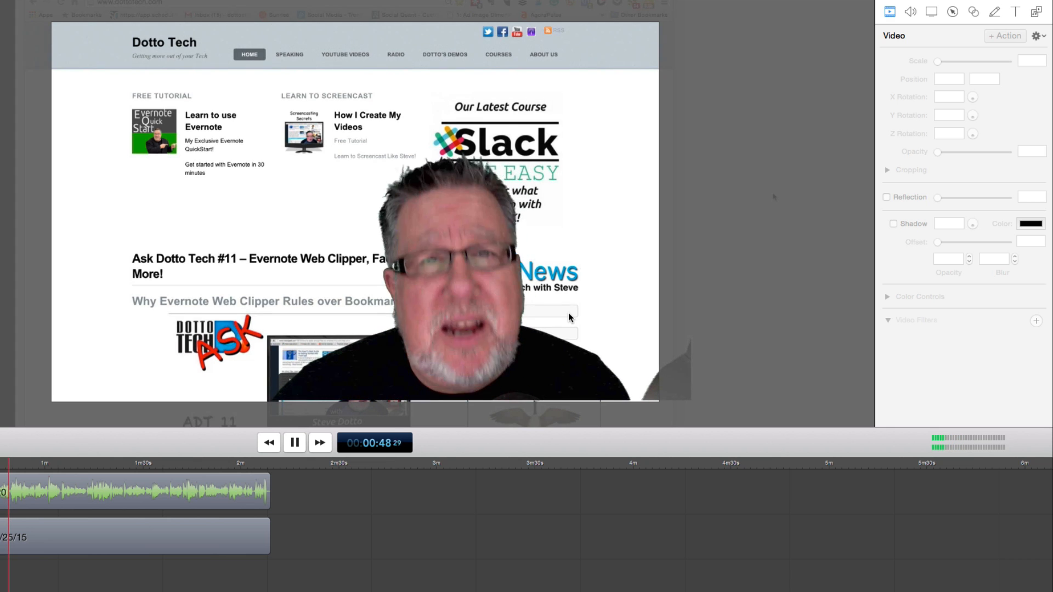
- Pause the preview of the chroma-keyed presenter over the web page
{"action": "left_click", "coordinate": [294, 442]}
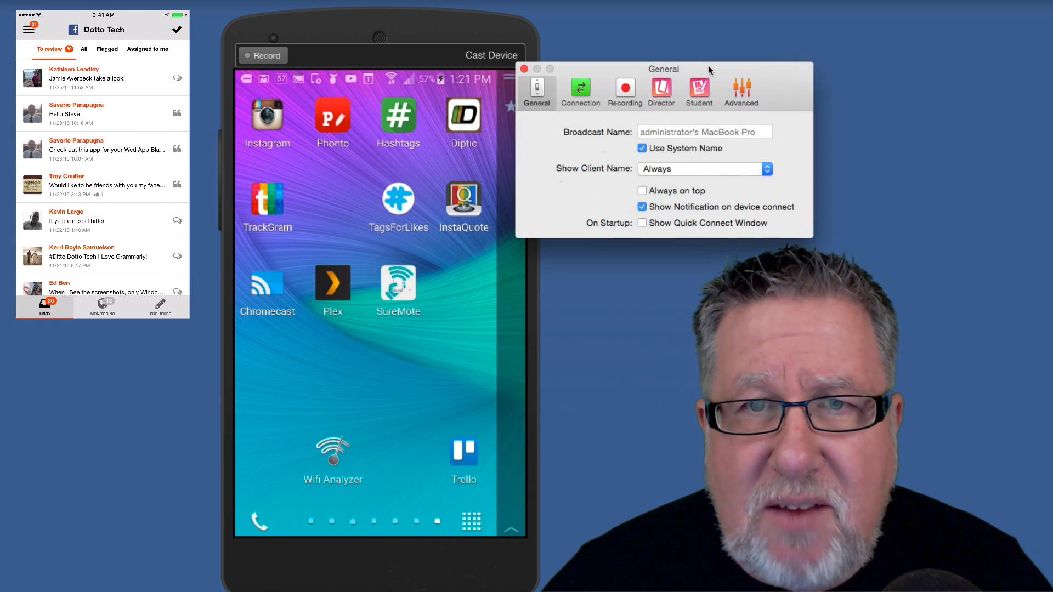
- Review the Connection settings in Reflector 2 Preferences and close the window
{"action": "left_click", "coordinate": [580, 91]}
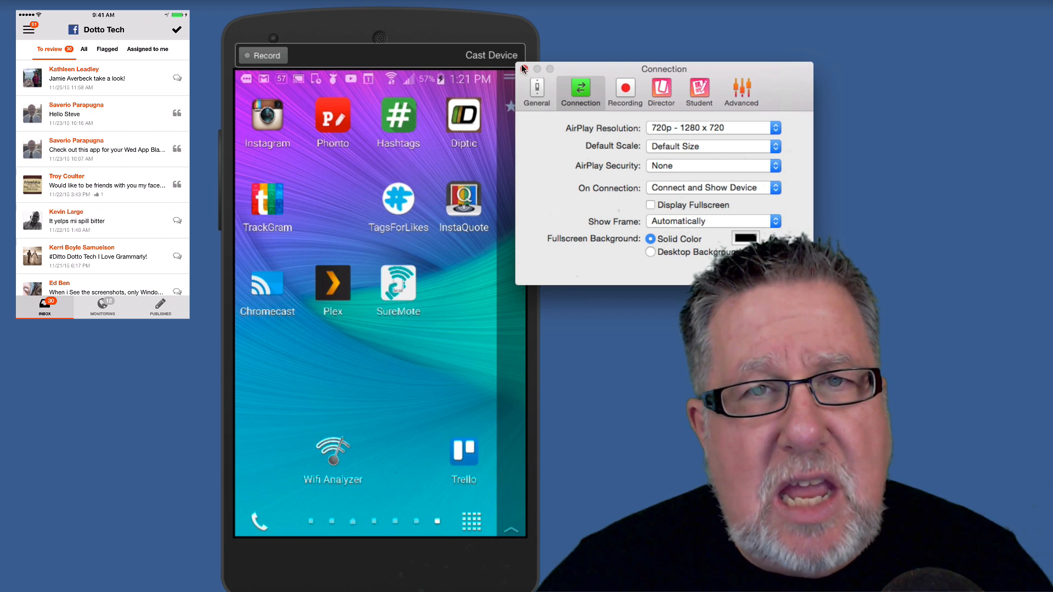
{"action": "left_click", "coordinate": [526, 68]}
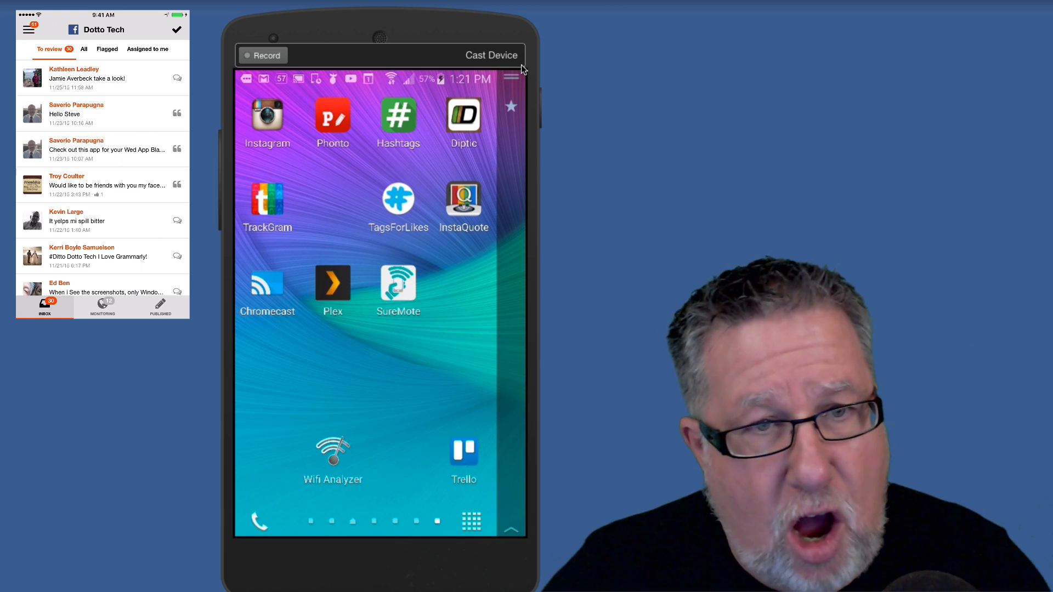
- Show the Android casting app and its side menu, then return to the home screen
{"action": "left_click", "coordinate": [268, 283]}
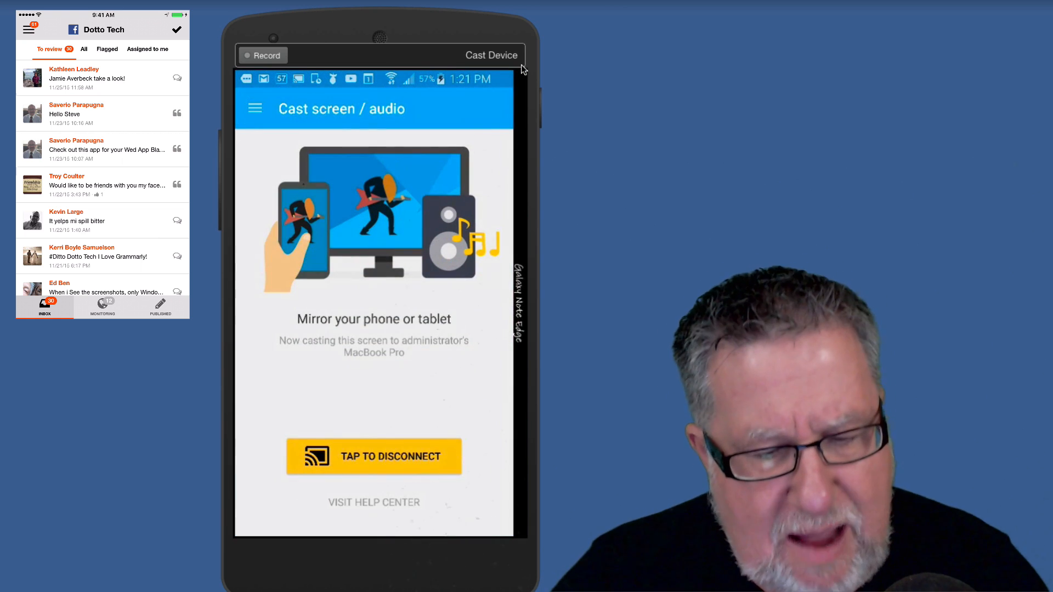
{"action": "left_click", "coordinate": [254, 109]}
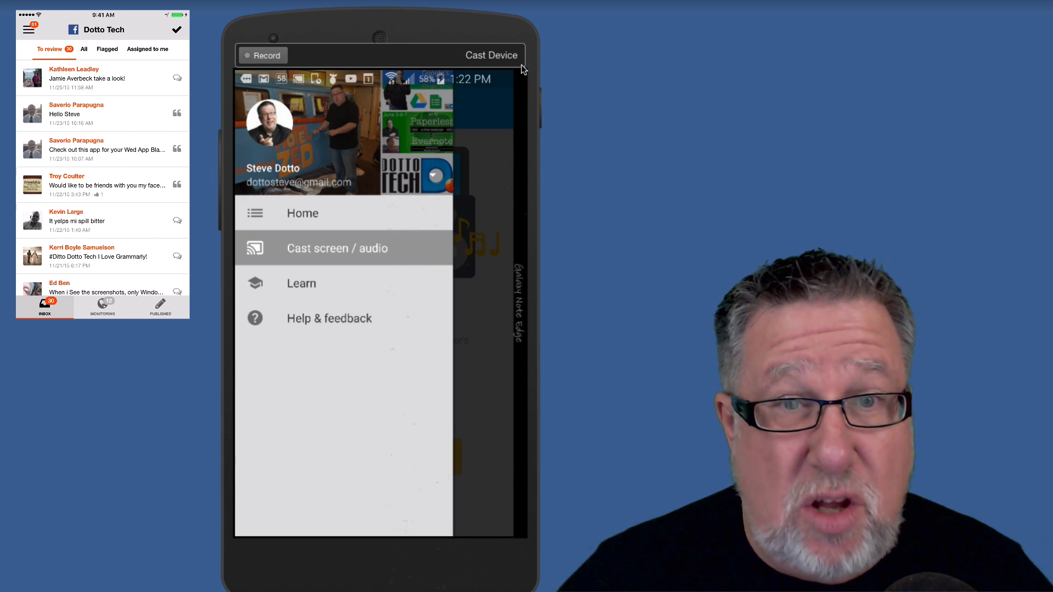
{"action": "left_click", "coordinate": [336, 248]}
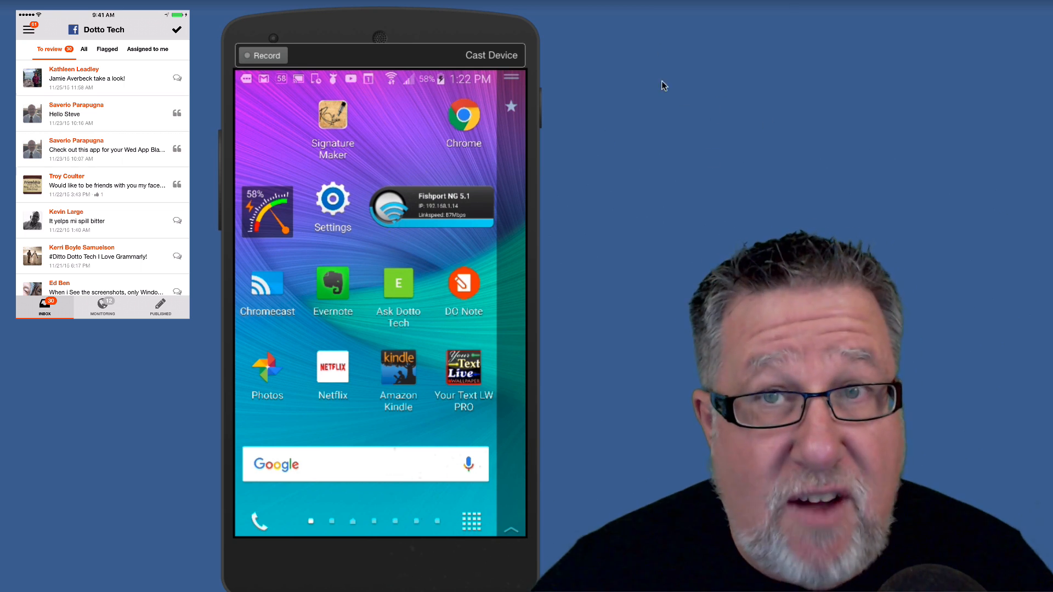
{"action": "mouse_move", "coordinate": [685, 57]}
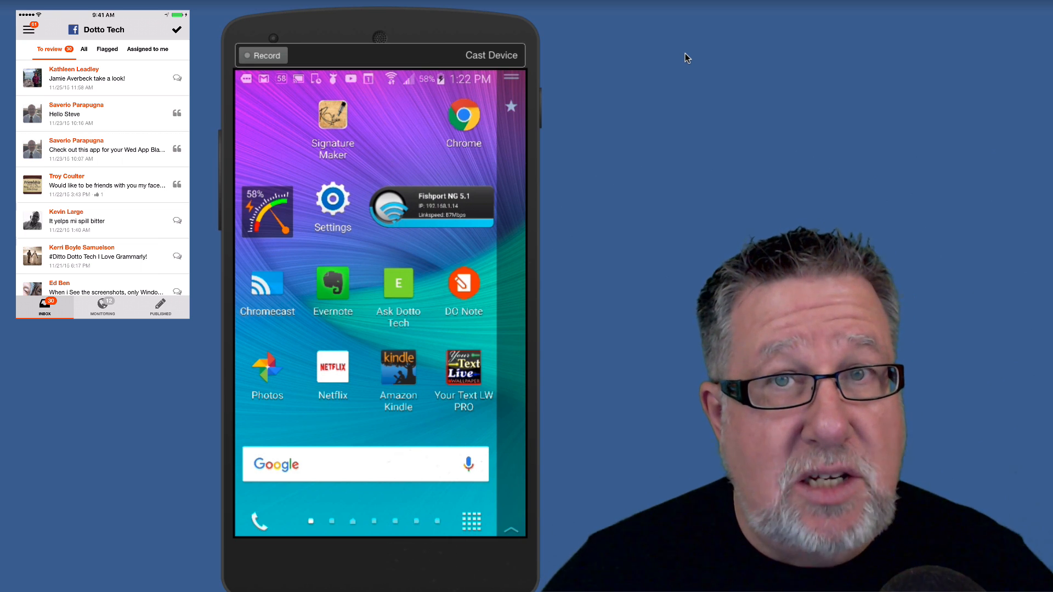
{"action": "mouse_move", "coordinate": [668, 77]}
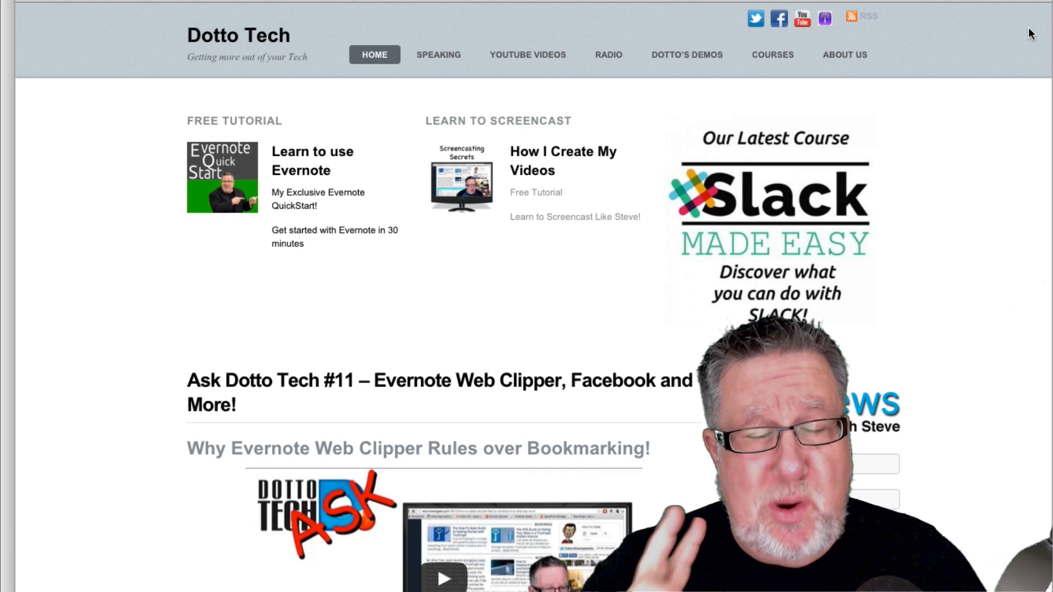
{"action": "mouse_move", "coordinate": [535, 161]}
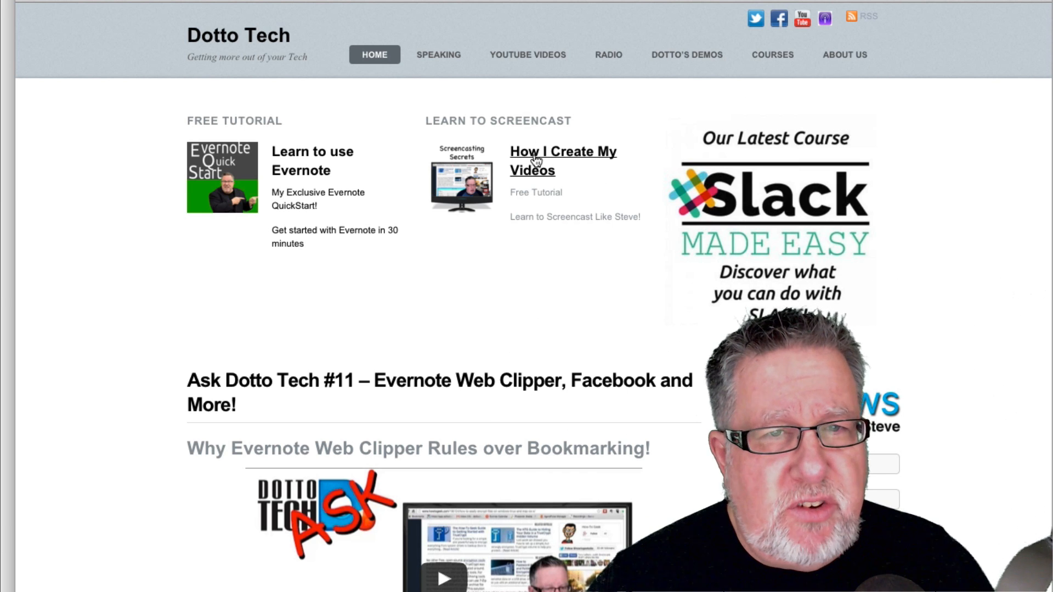